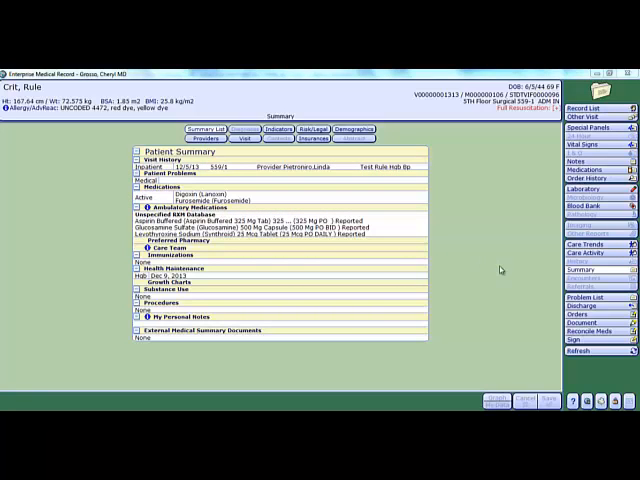
mouse_move(512, 278)
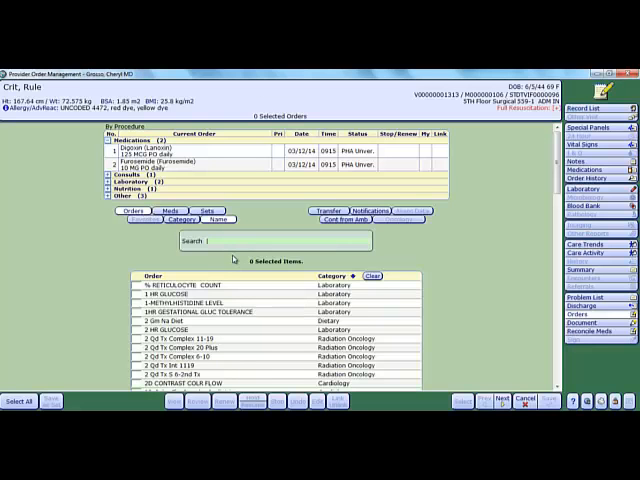
- Search PRBC and add the Transfuse Blood (PACKED CELLS) order, triggering its Rule Check alert
text(PRBC)
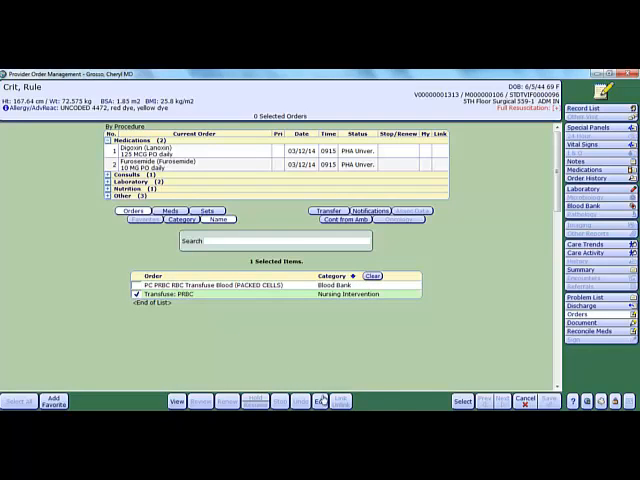
click(460, 400)
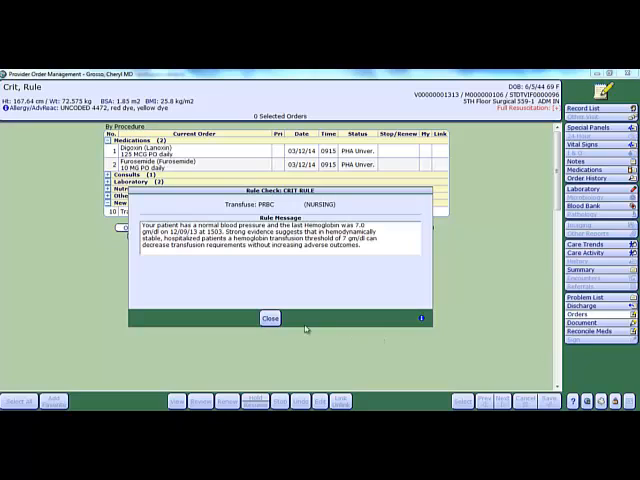
- Close the hemoglobin Rule Check alert and return to the order search list
click(270, 316)
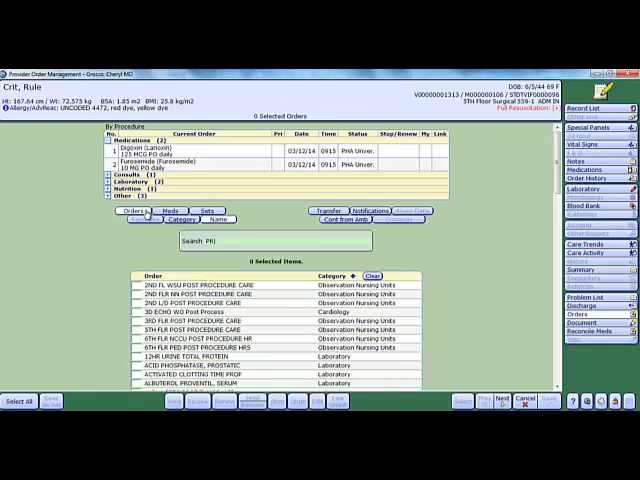
- Search PRBC and enter detail for the Transfuse: PRBC order
text(PRBC)
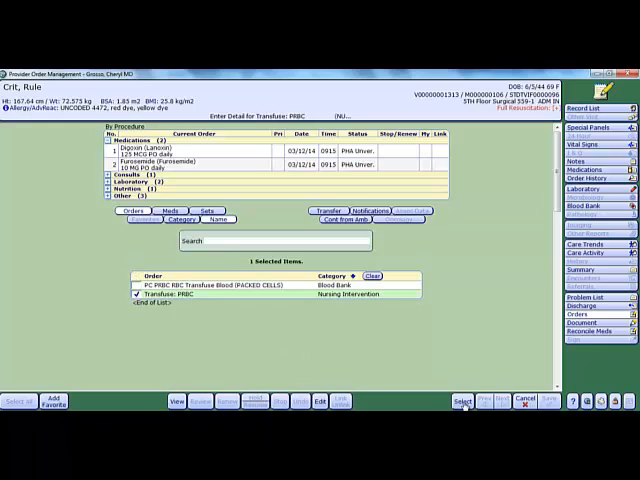
click(462, 400)
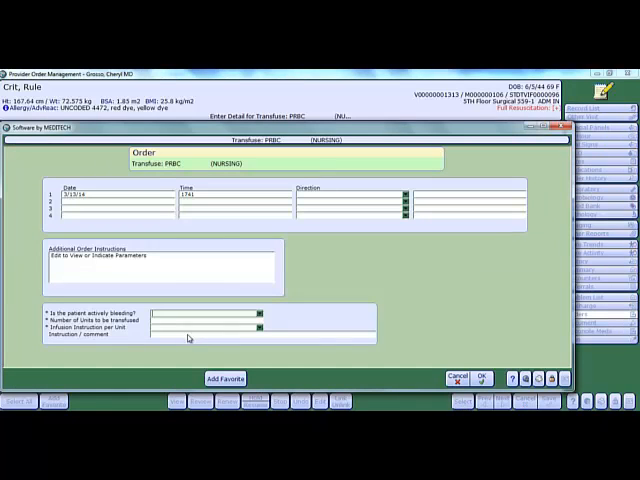